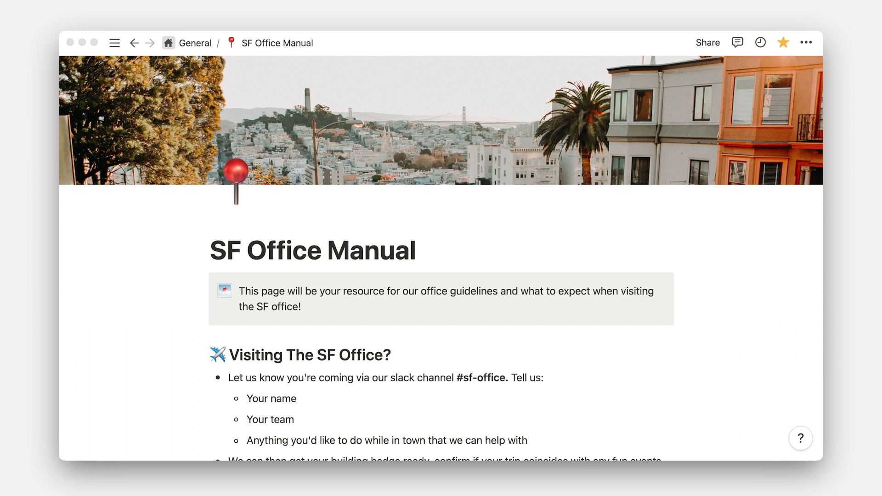
# Step: Scroll down the General teamspace's Company Home page
pyautogui.scroll(-3)
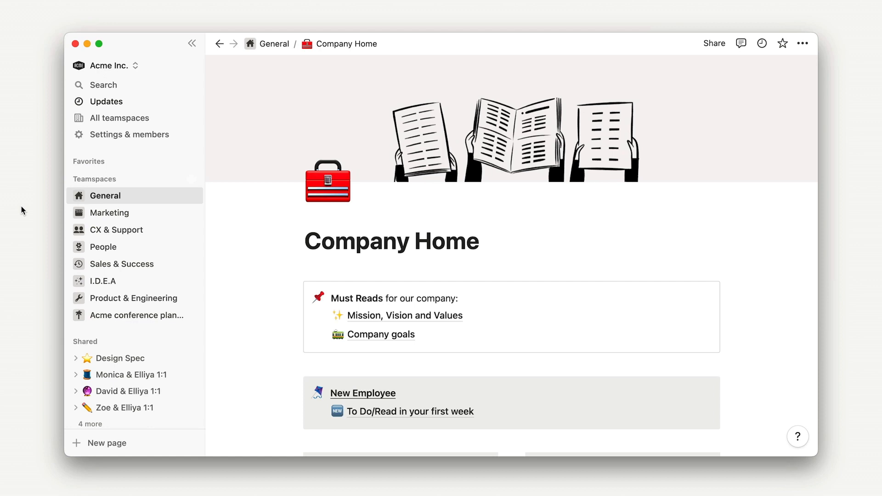
pyautogui.scroll(-3)
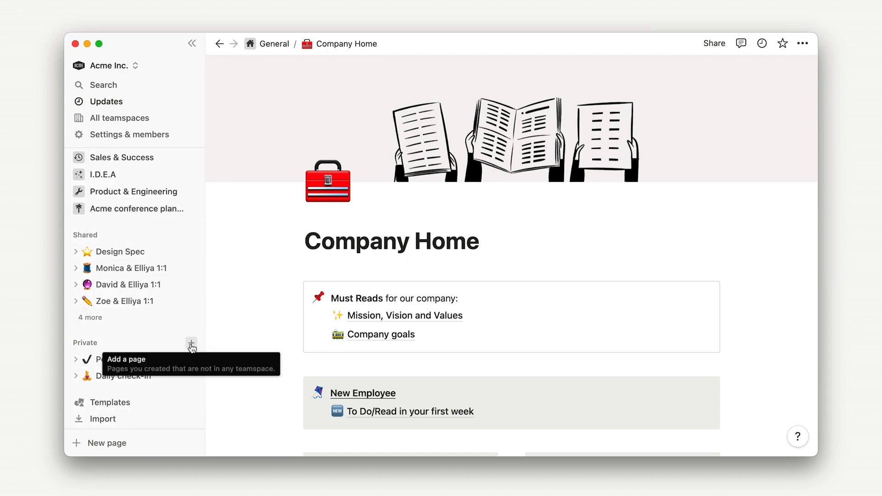
# Step: Create a private page titled 'SF Office Manual' and look over its guide, map and wifi content
pyautogui.click(191, 344)
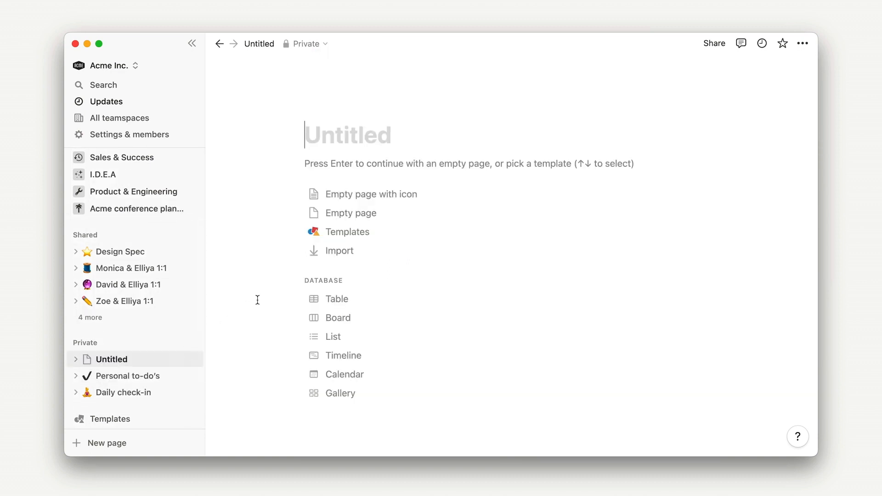
pyautogui.write('SF Office Manual')
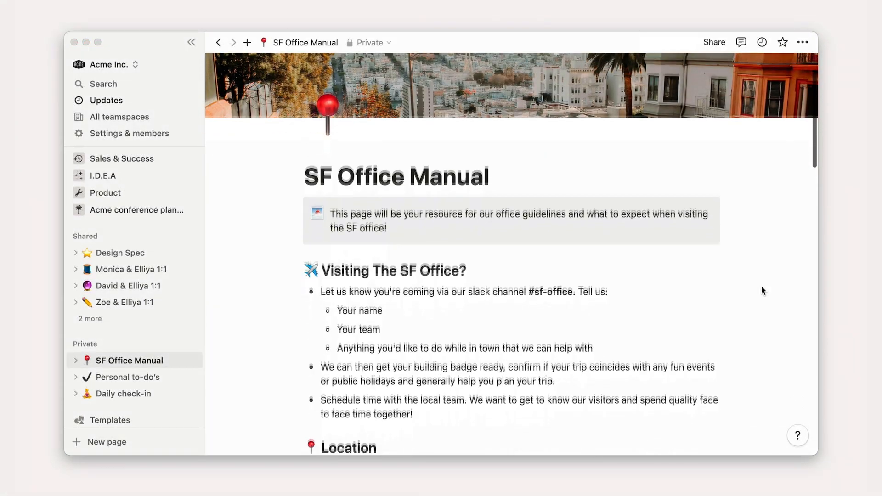
pyautogui.scroll(-3)
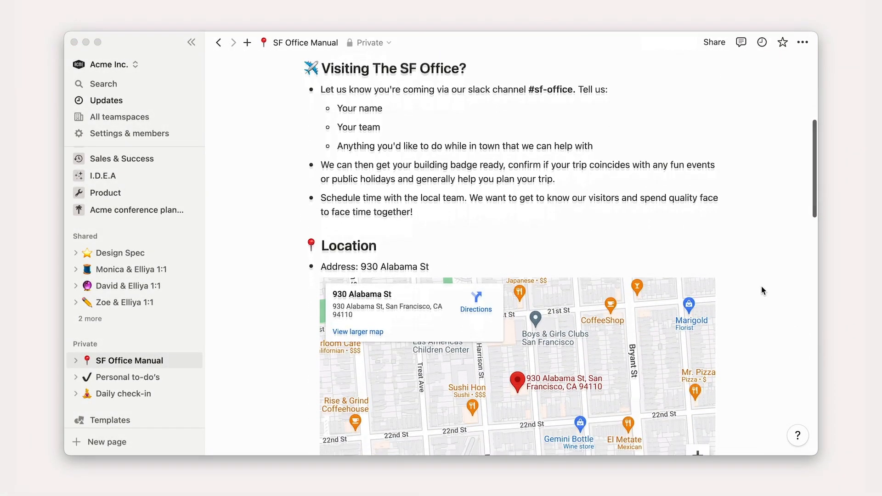
pyautogui.scroll(-3)
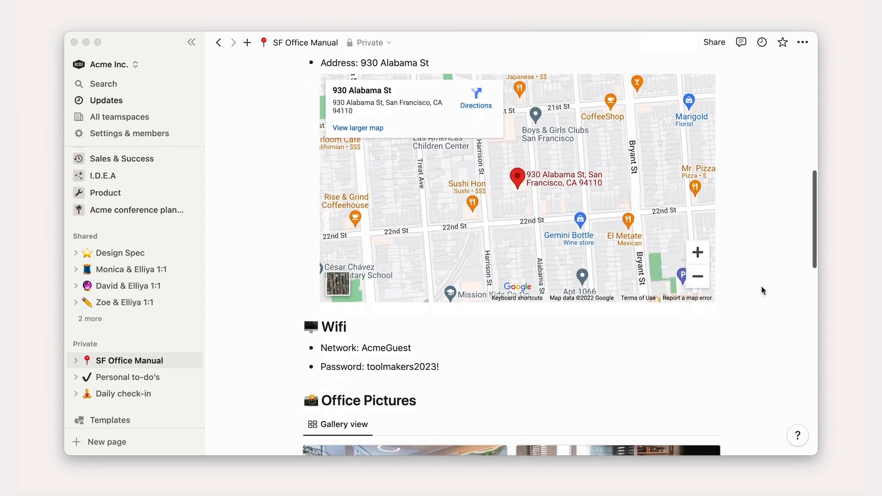
pyautogui.scroll(-3)
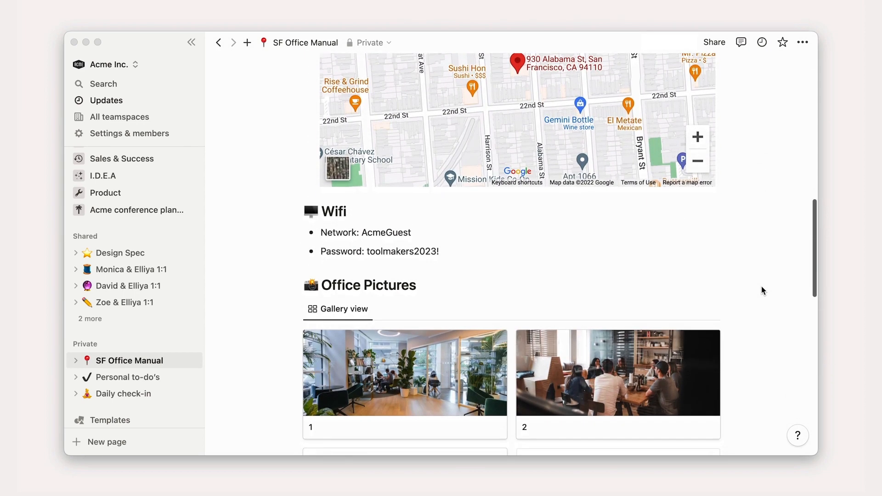
pyautogui.scroll(3)
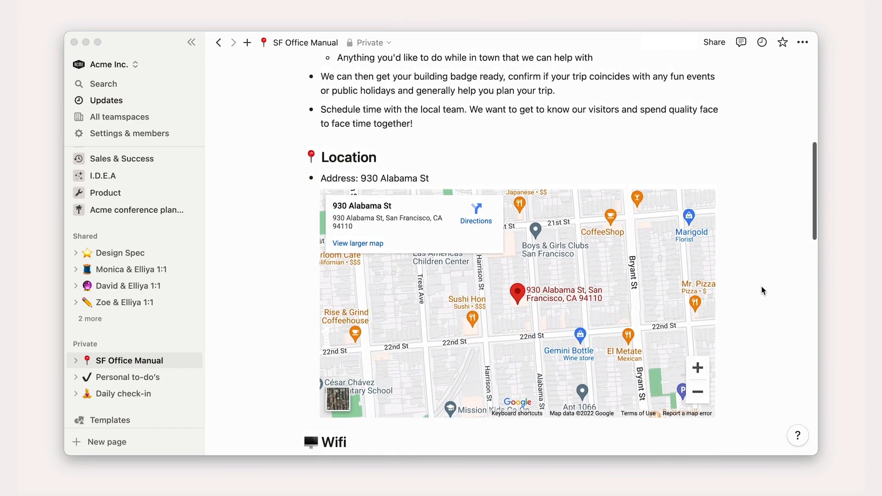
pyautogui.scroll(3)
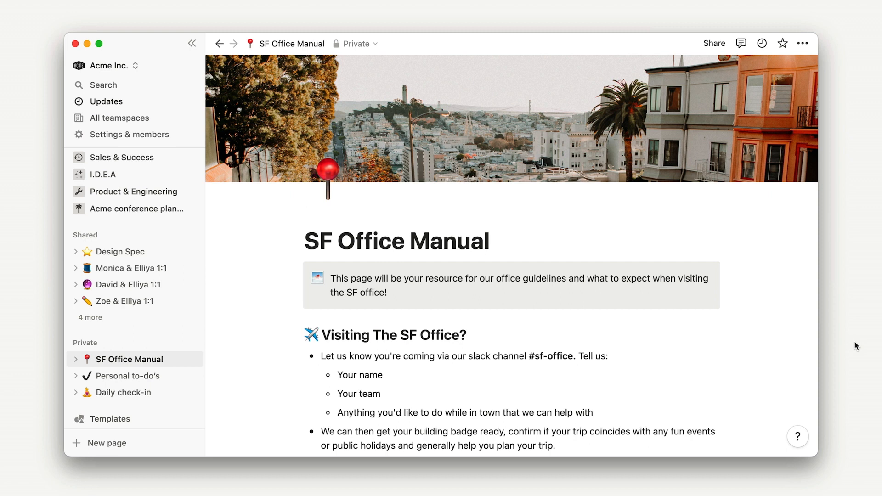
pyautogui.moveTo(714, 43)
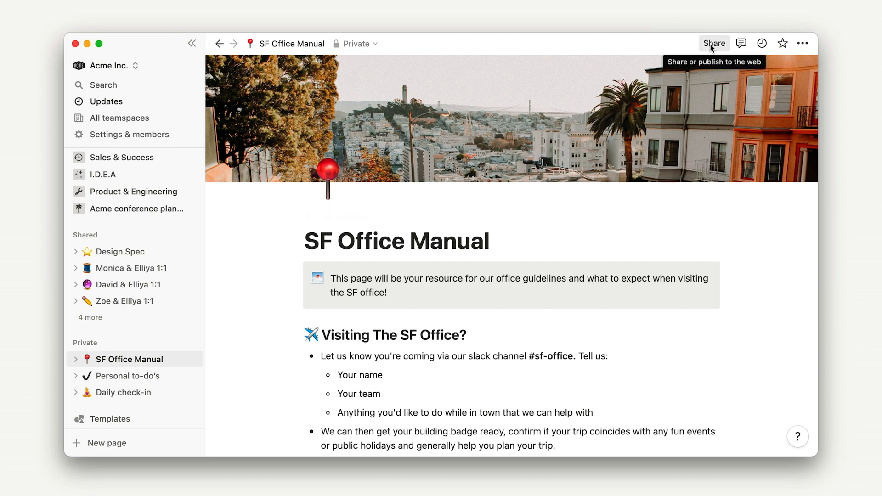
# Step: Invite a collaborator at Full access with the message 'Can you review this for our new office?'
pyautogui.click(714, 44)
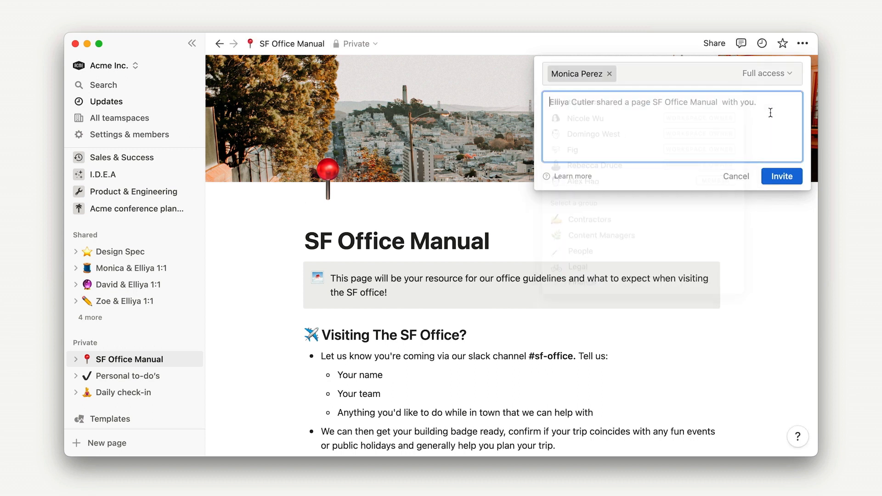
pyautogui.write('Can you review this for our new office?')
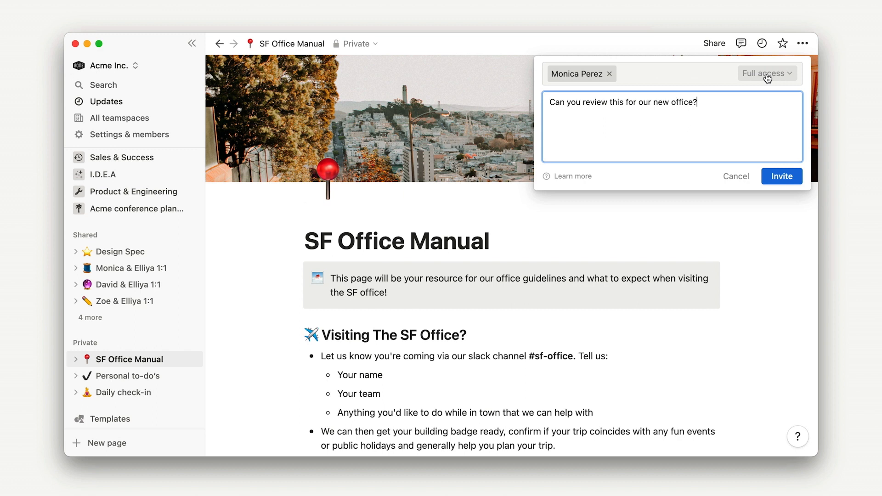
pyautogui.click(767, 73)
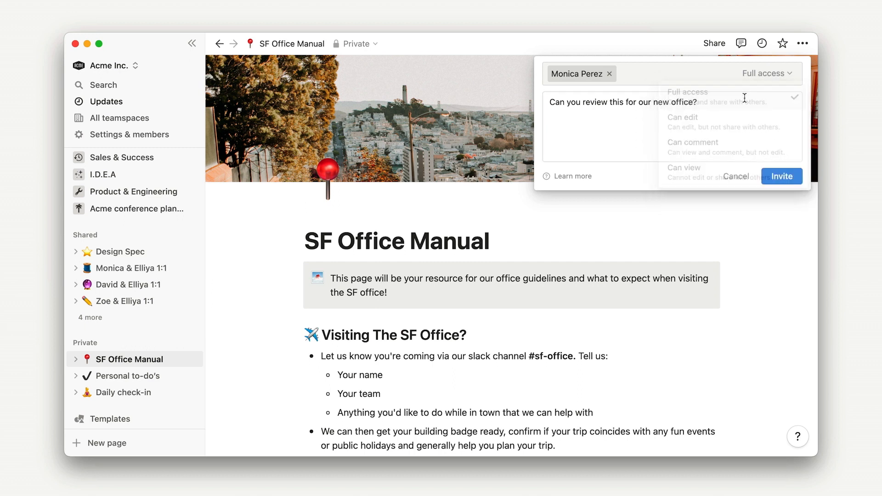
pyautogui.click(782, 176)
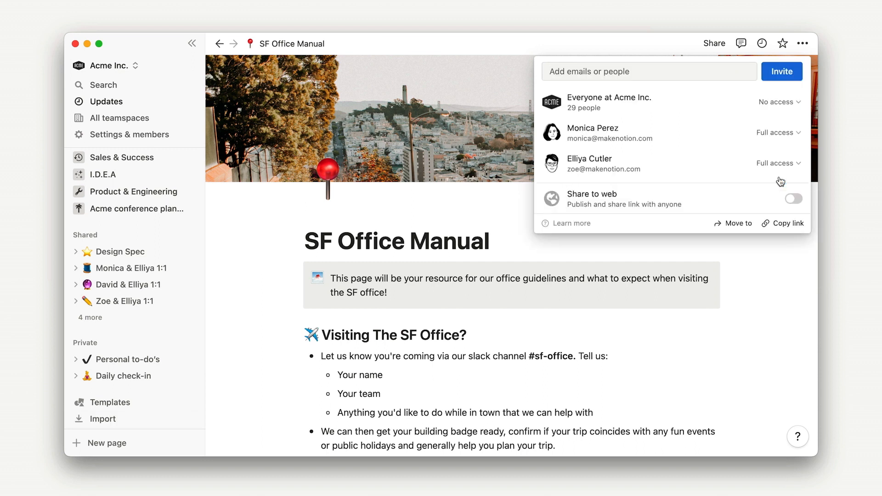
# Step: Close the Share panel and pin SF Office Manual to the top of Shared pages
pyautogui.click(781, 71)
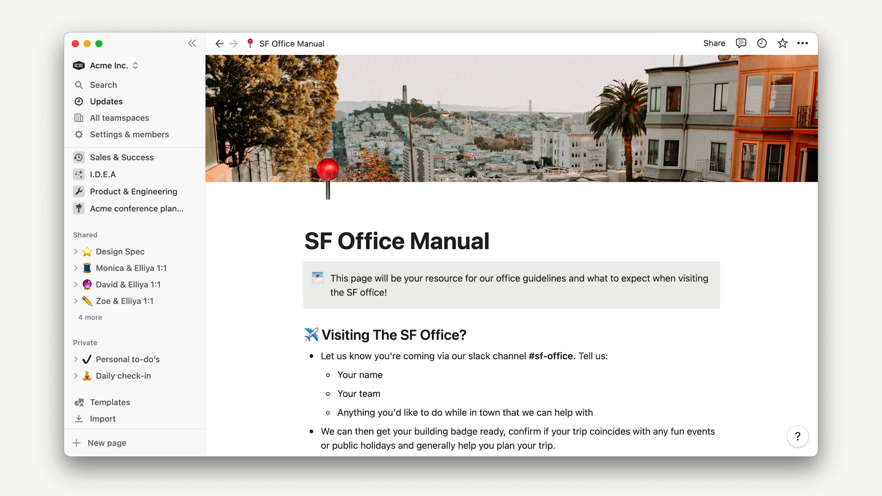
pyautogui.moveTo(121, 285)
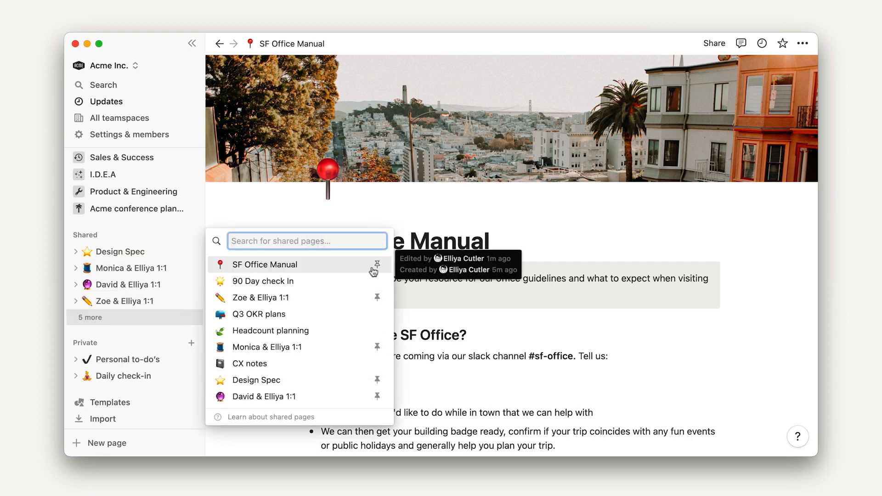
pyautogui.click(378, 265)
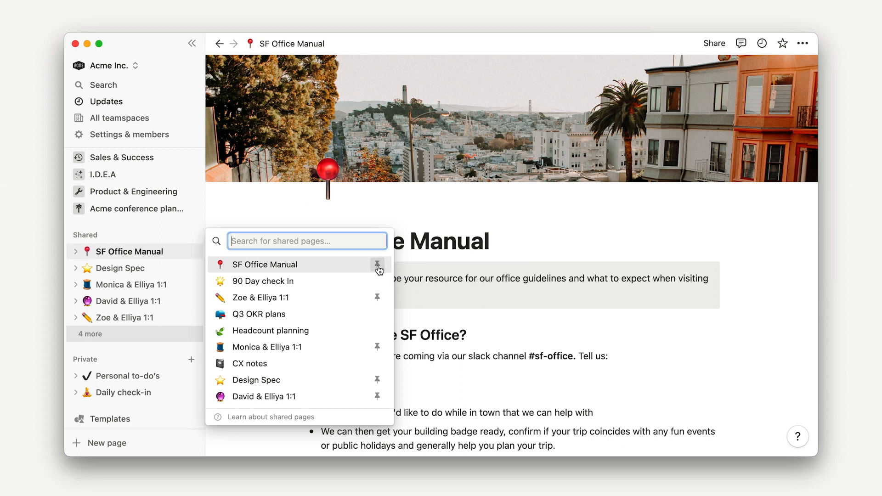
pyautogui.moveTo(165, 240)
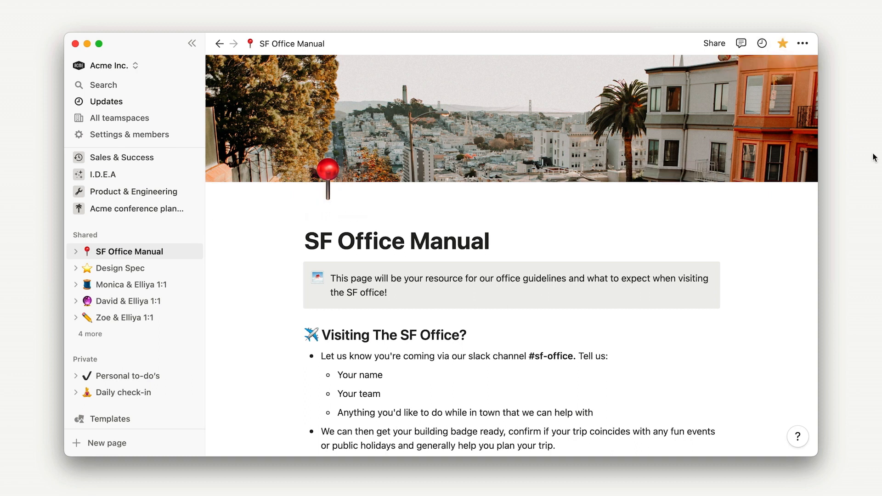
pyautogui.moveTo(344, 220)
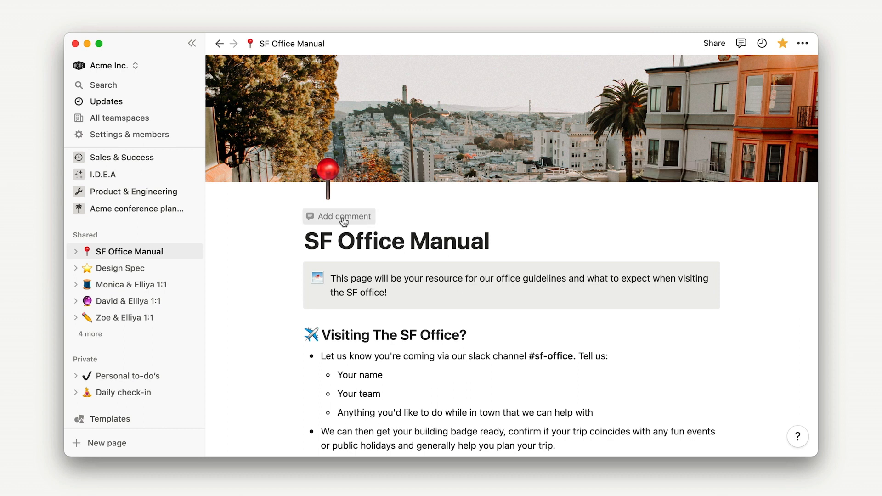
# Step: Post the page comment 'Is this ready?' under the SF Office Manual title
pyautogui.click(338, 216)
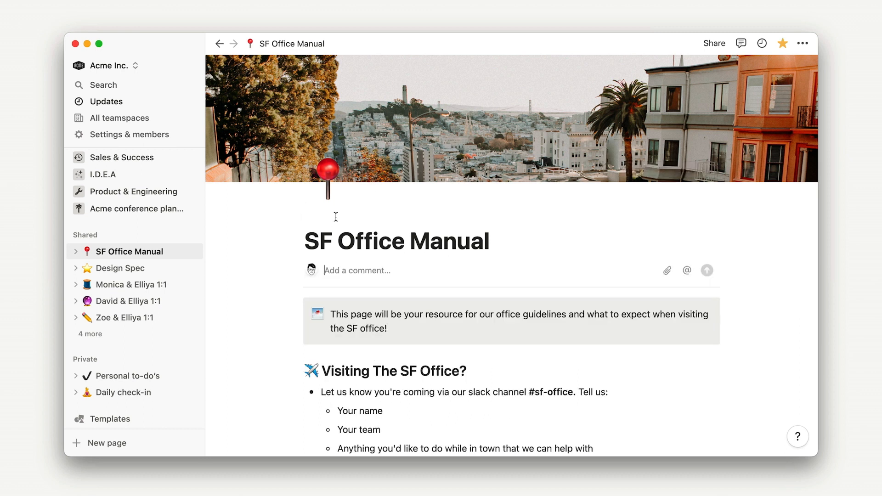
pyautogui.write('Is this ready')
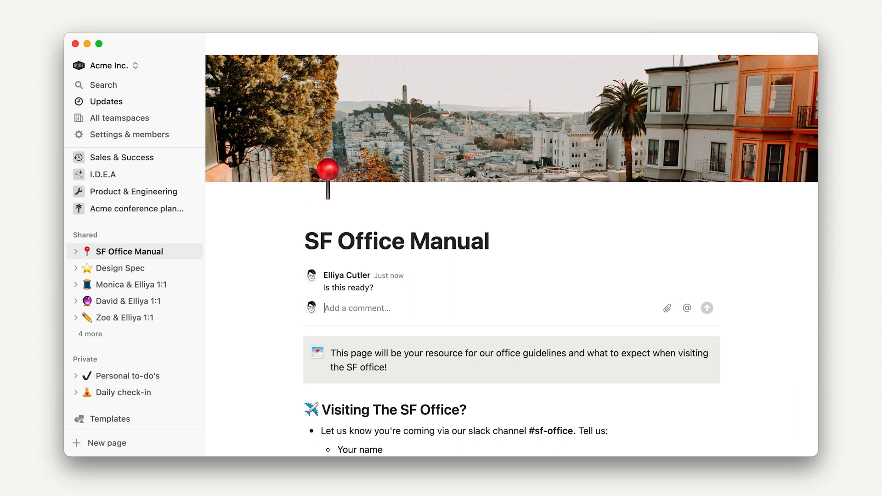
pyautogui.moveTo(675, 115)
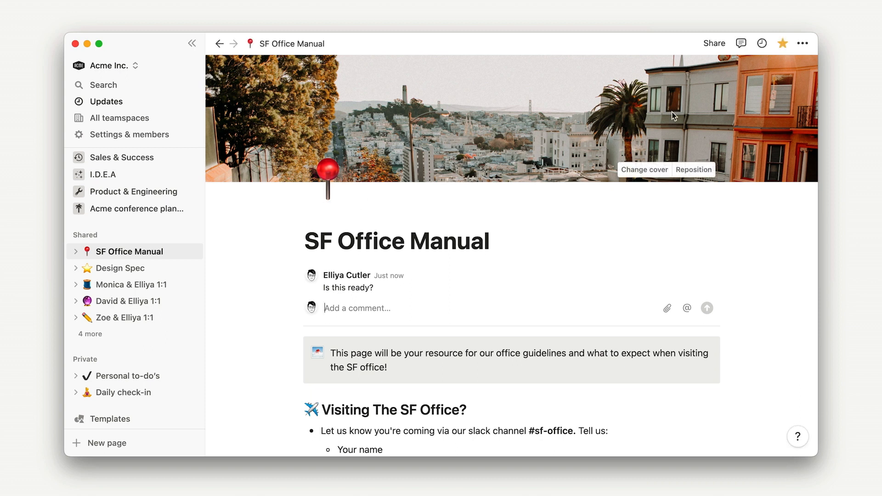
# Step: Use Move to from the page menu to place SF Office Manual in General
pyautogui.click(805, 43)
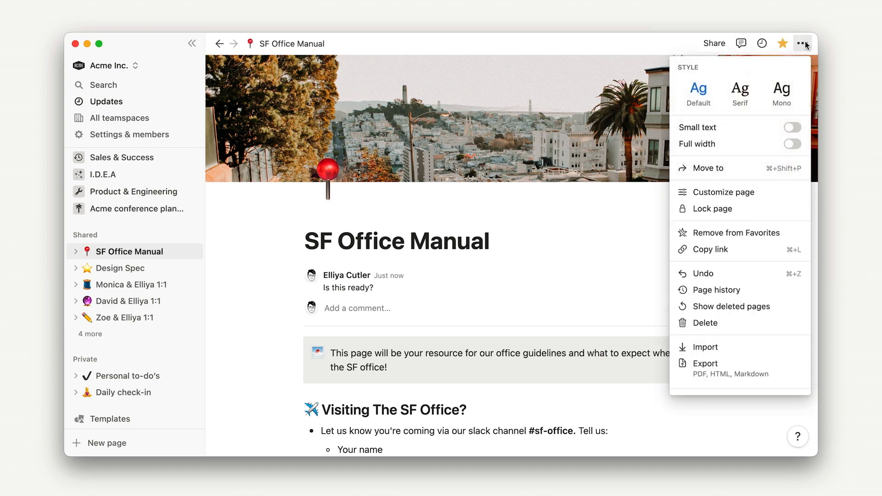
pyautogui.click(706, 168)
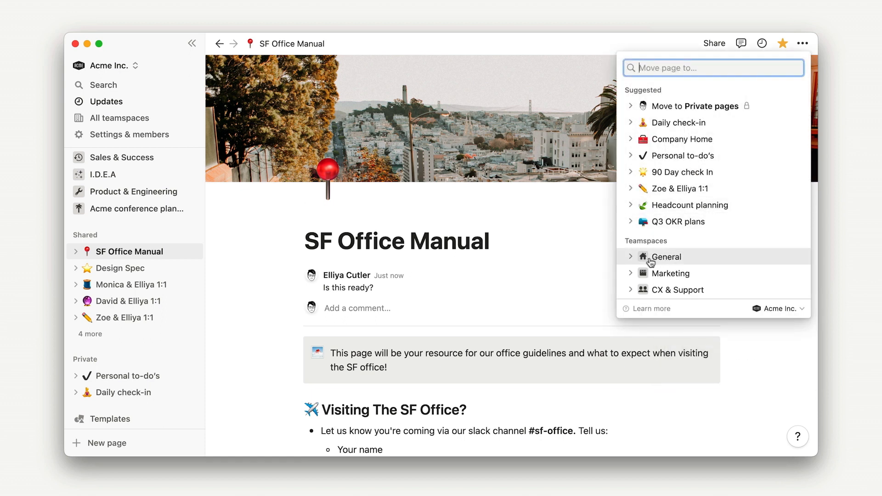
pyautogui.click(631, 256)
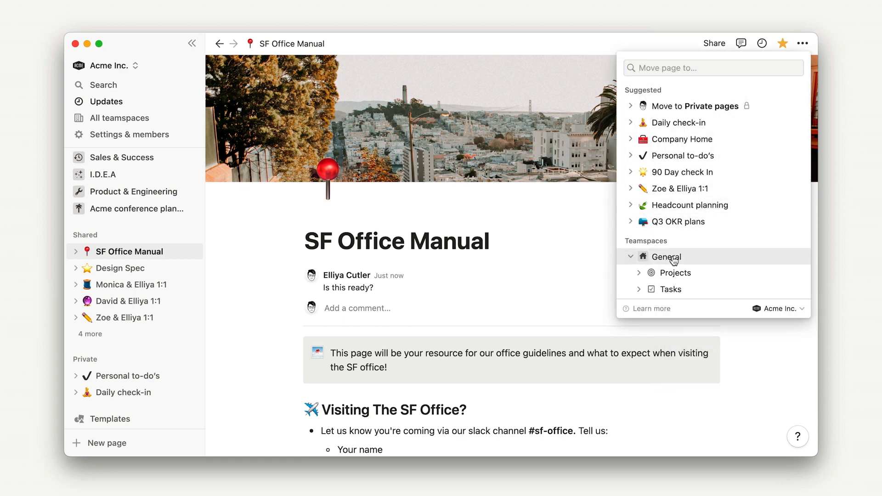
pyautogui.click(666, 256)
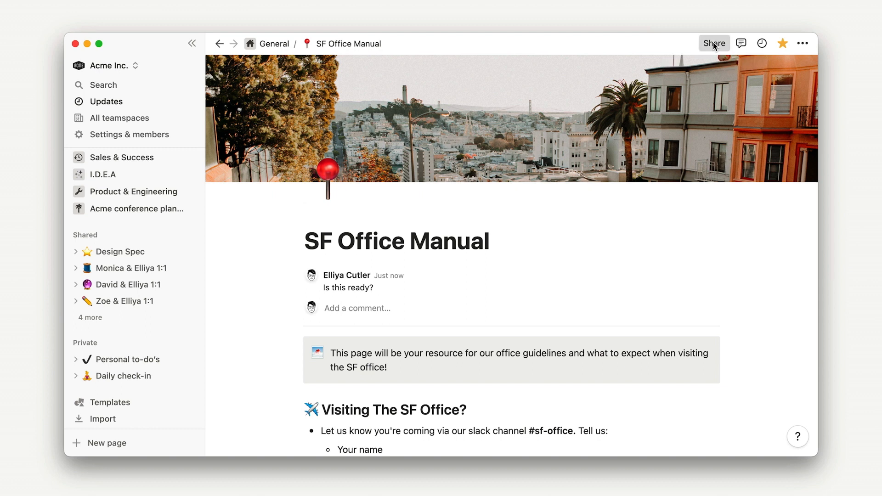
# Step: Change the Members of General access level in Share, then open the page options
pyautogui.click(714, 43)
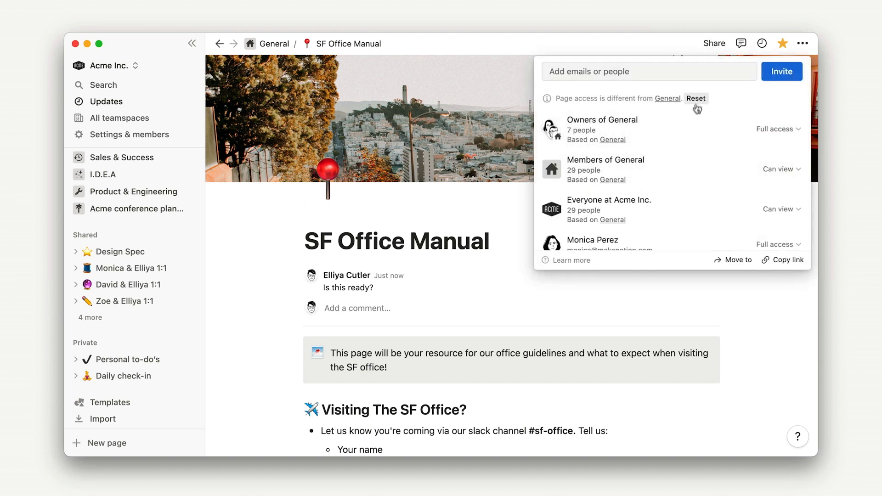
pyautogui.moveTo(775, 130)
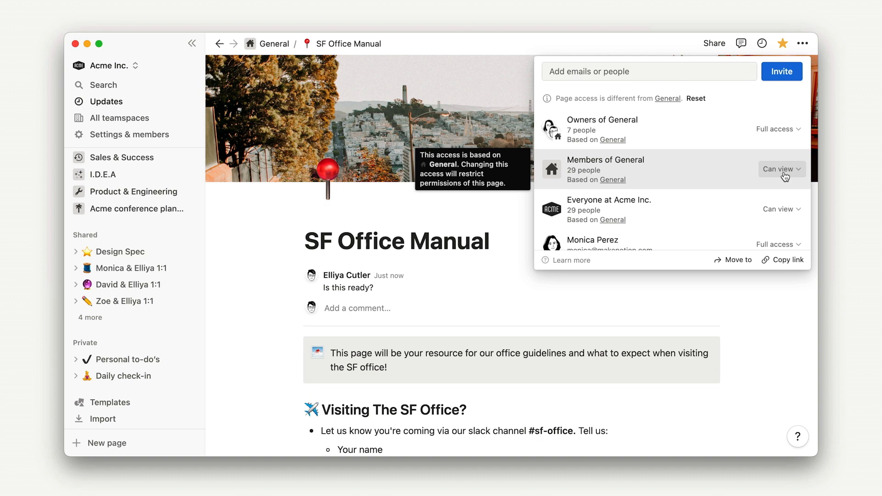
pyautogui.click(781, 168)
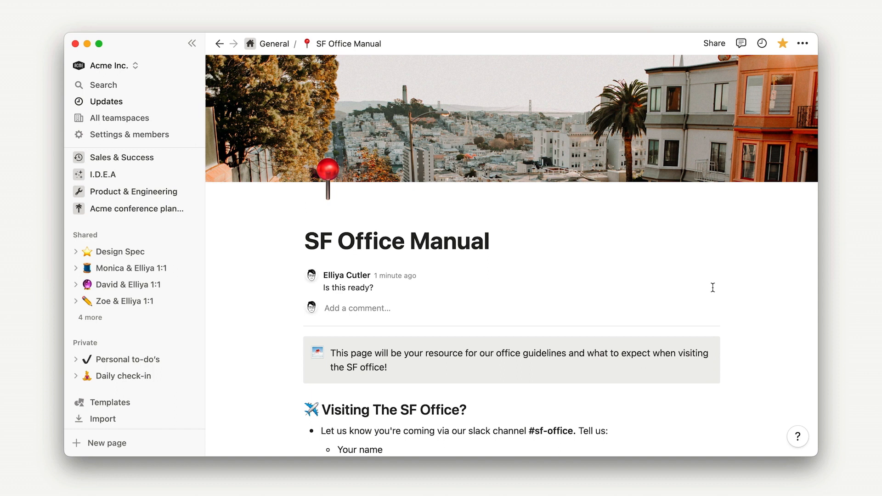
pyautogui.moveTo(669, 170)
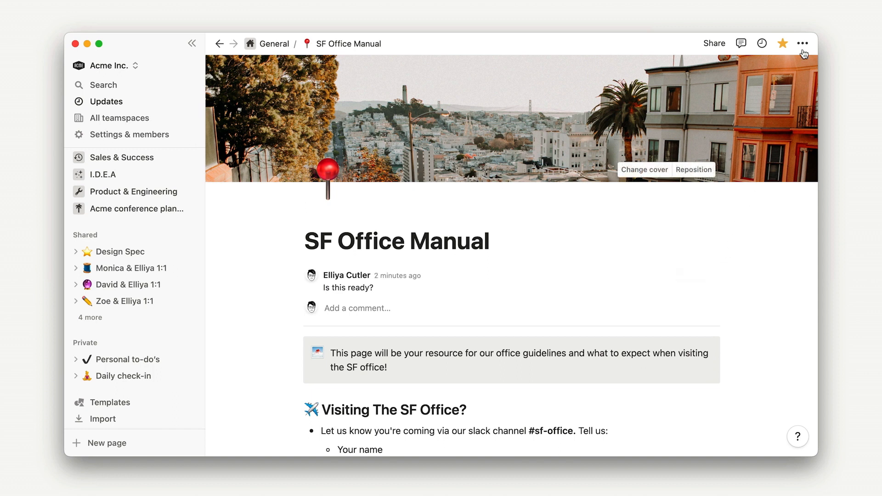
pyautogui.click(803, 43)
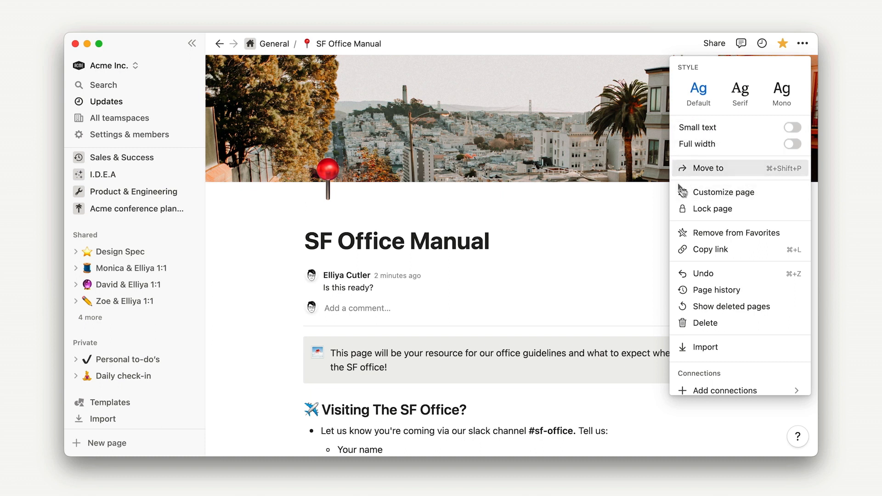
pyautogui.moveTo(743, 170)
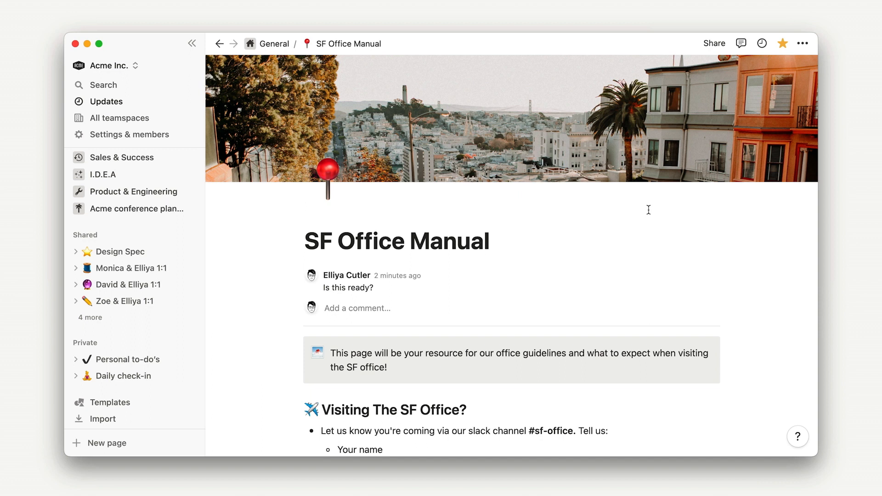
pyautogui.moveTo(850, 82)
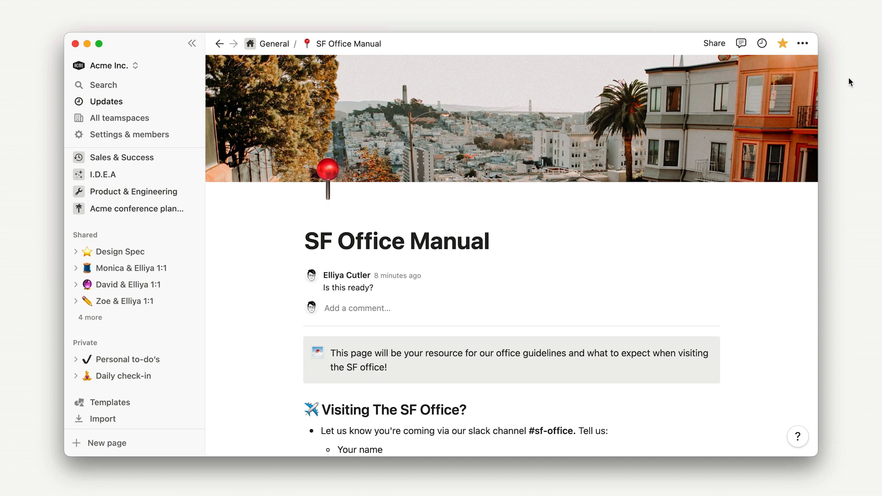
pyautogui.moveTo(714, 43)
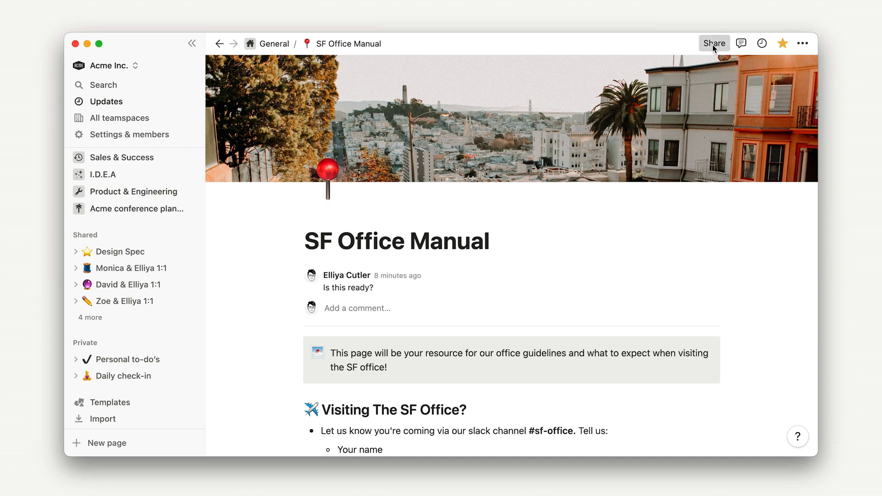
# Step: Turn on Share to web and set the public link to expire in a day
pyautogui.click(714, 43)
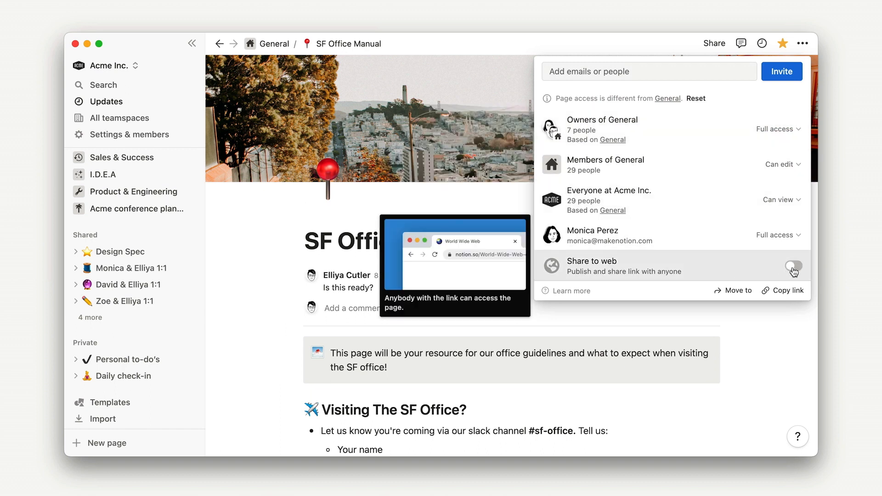
pyautogui.click(794, 266)
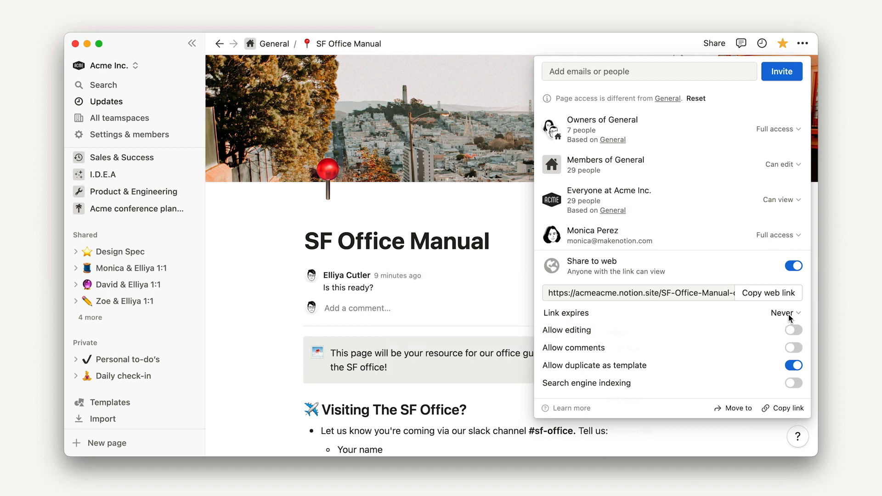
pyautogui.click(782, 313)
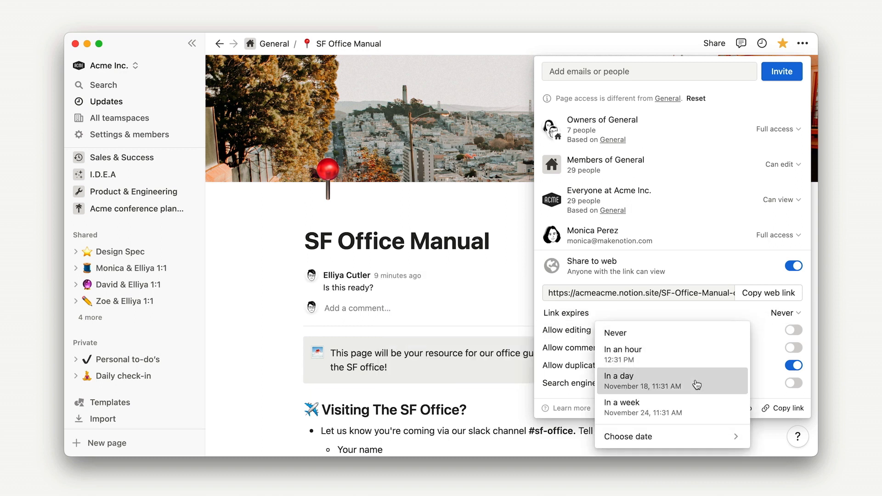
pyautogui.click(642, 381)
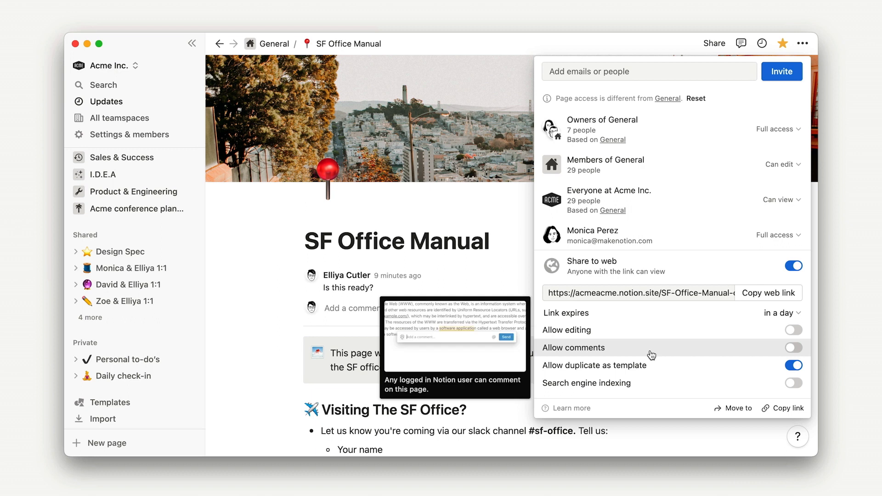